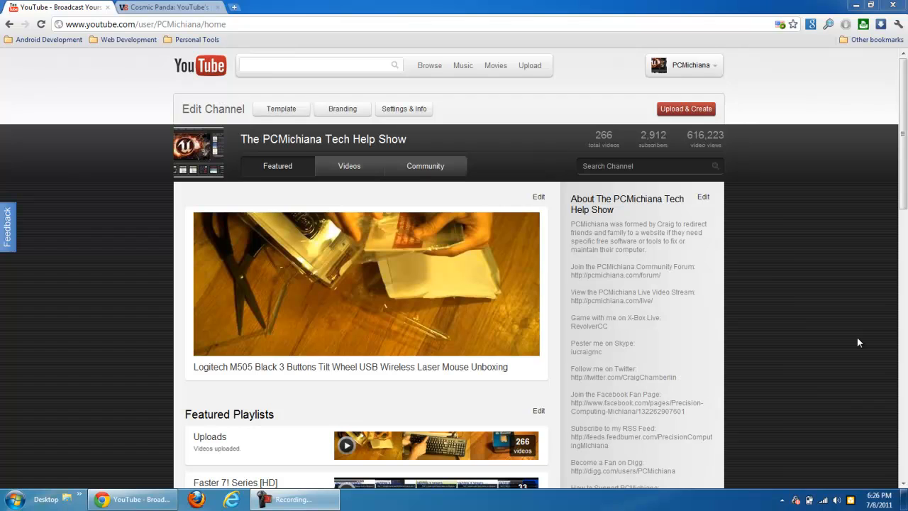
mouse_move(574, 248)
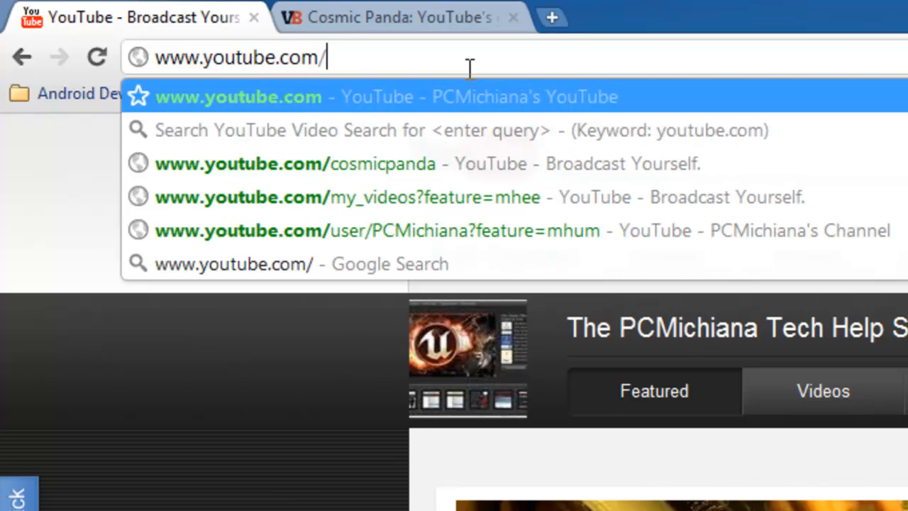
Step: Load youtube.com/cosmicpanda, then return to the PCMichiana channel via My Channel
text(cosmicpanda)
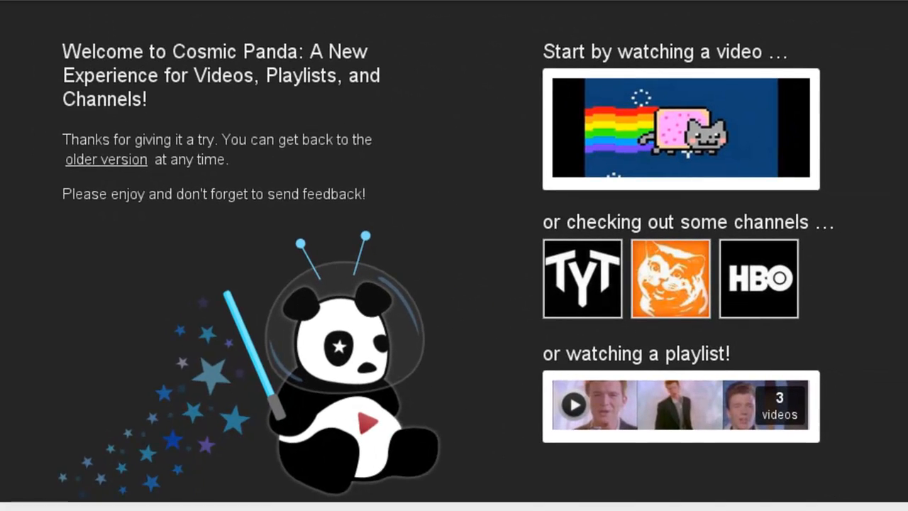
mouse_move(131, 183)
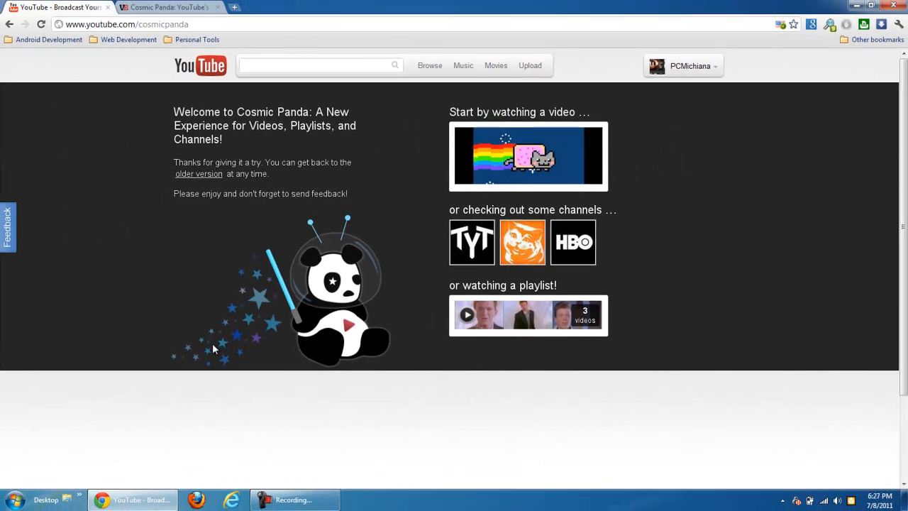
mouse_move(518, 167)
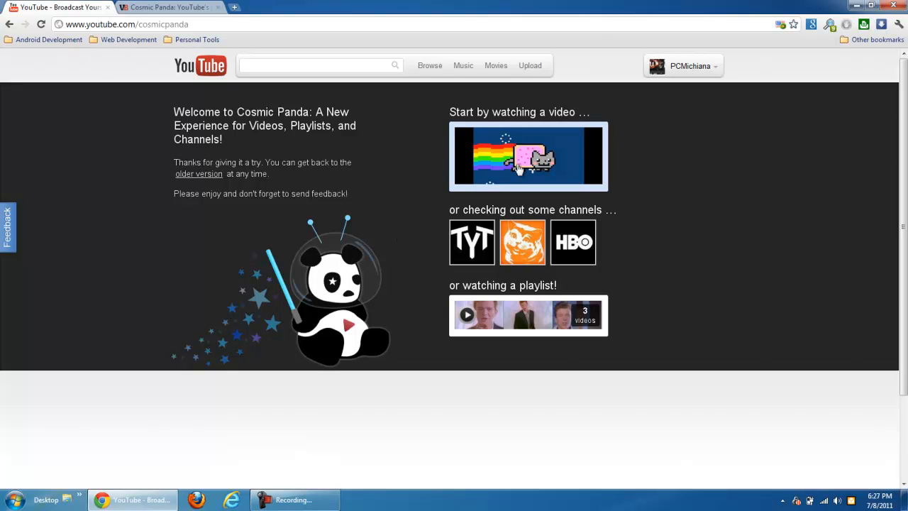
click(683, 65)
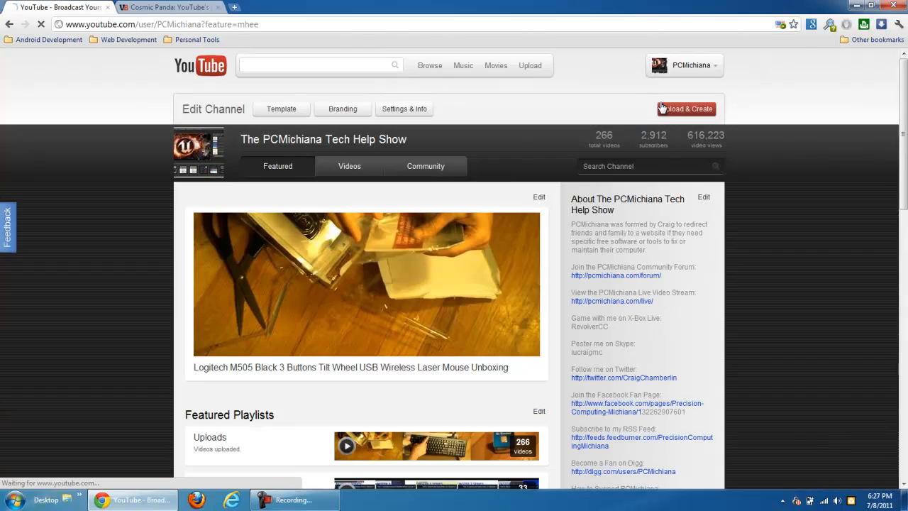
scroll(down, 3)
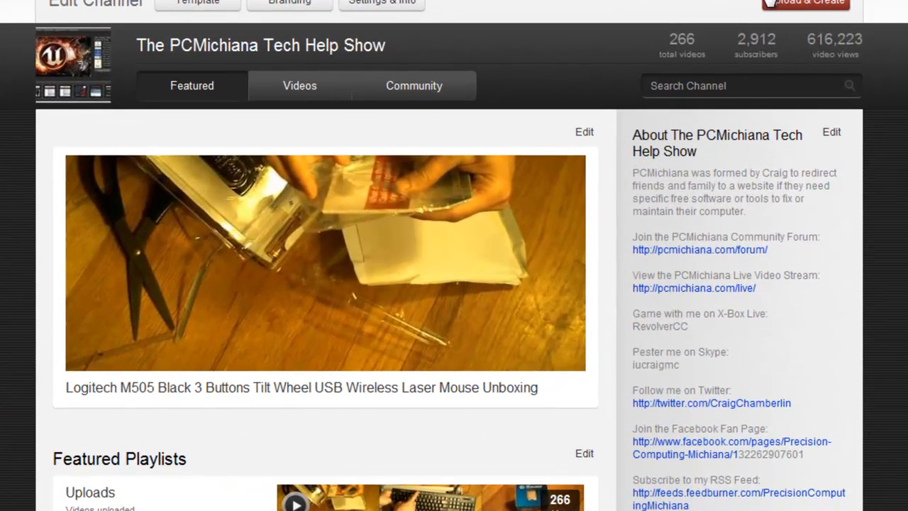
mouse_move(439, 298)
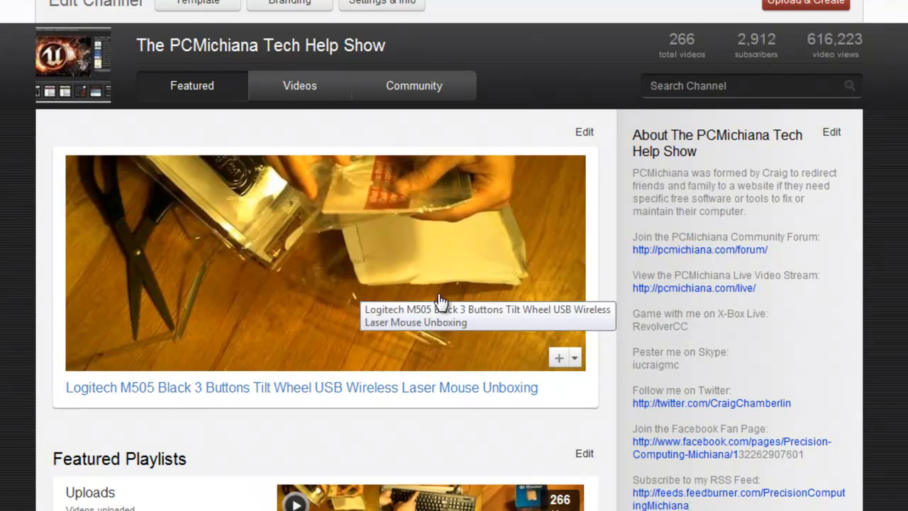
mouse_move(755, 334)
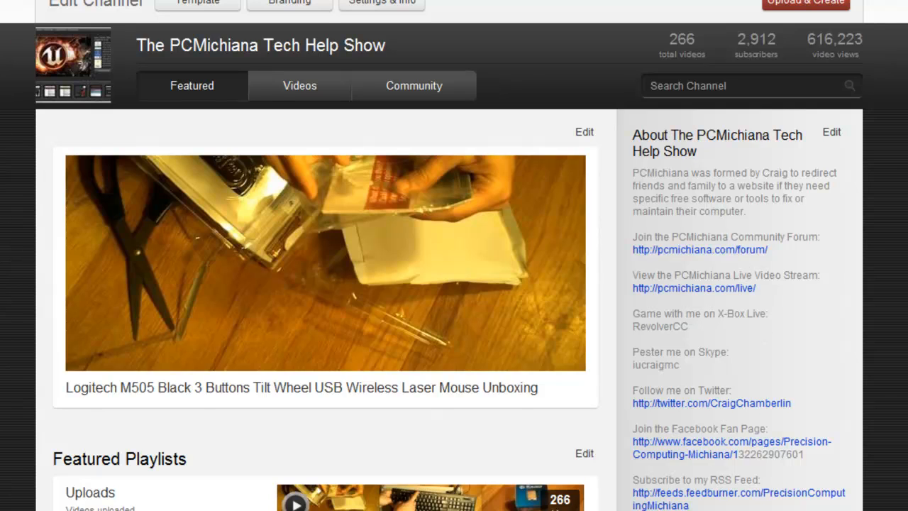
scroll(down, 3)
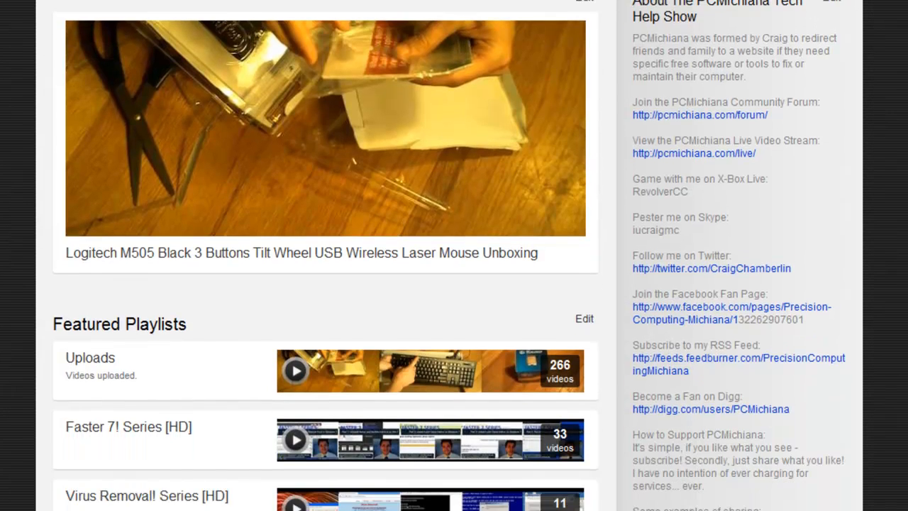
scroll(down, 3)
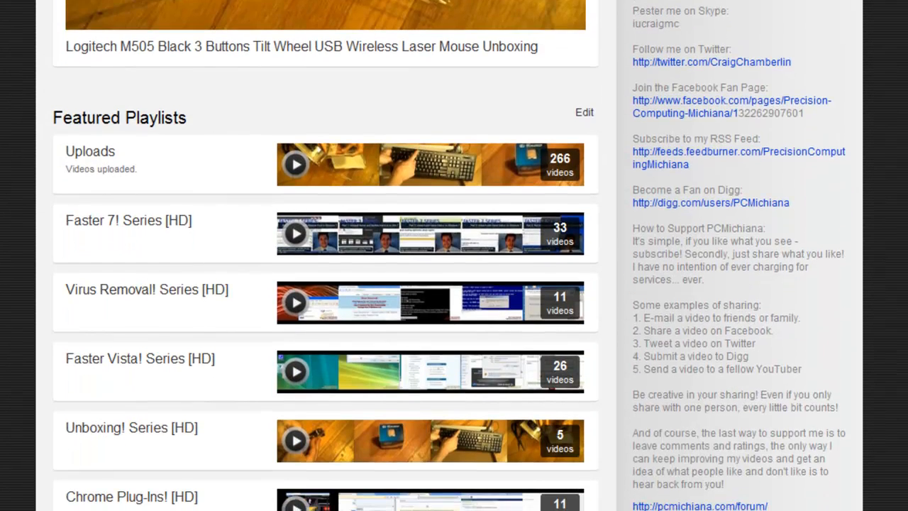
scroll(down, 3)
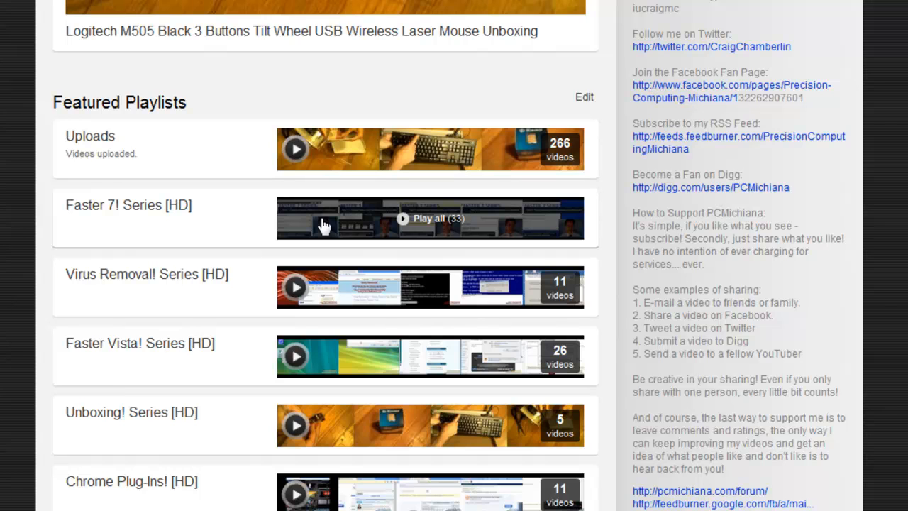
Step: Play all on the Faster 7! Series [HD] playlist, starting 'Create System Restore Point in Windows 7'
click(428, 219)
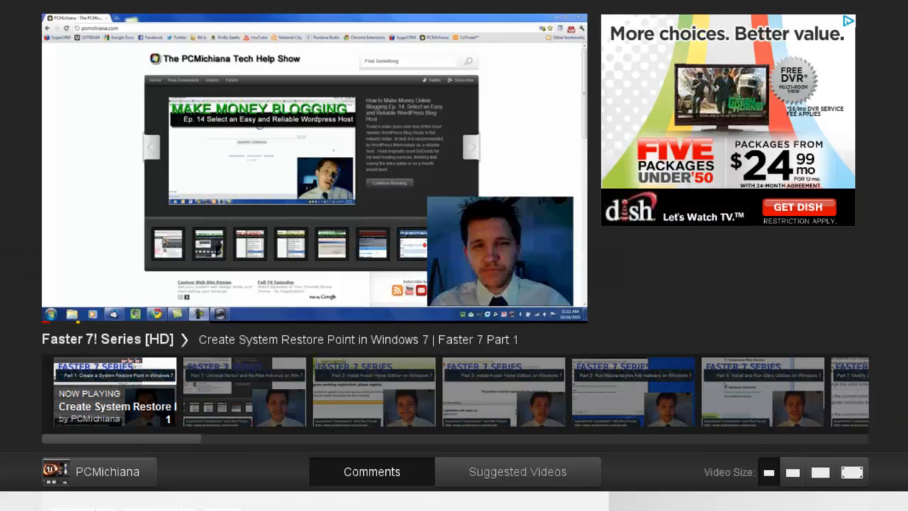
scroll(down, 3)
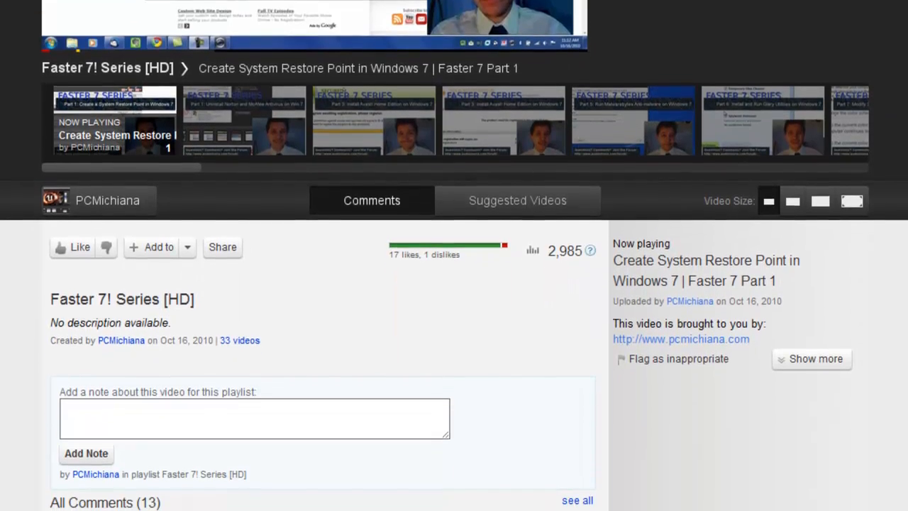
scroll(down, 3)
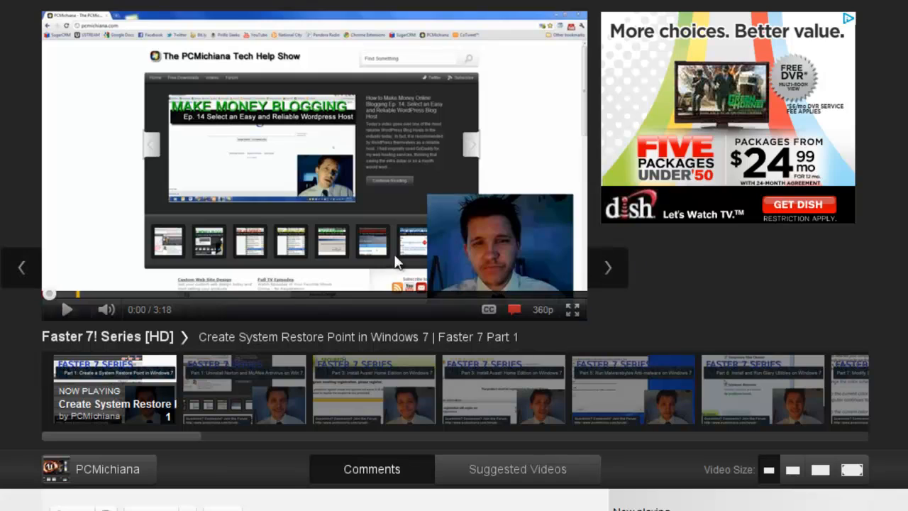
mouse_move(575, 309)
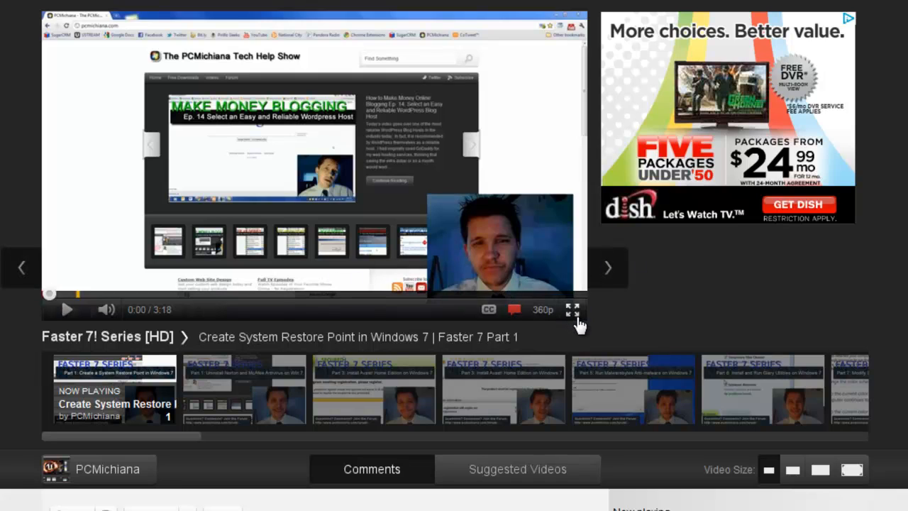
Step: Try full screen, then set the playlist video to the largest Video Size option
click(573, 310)
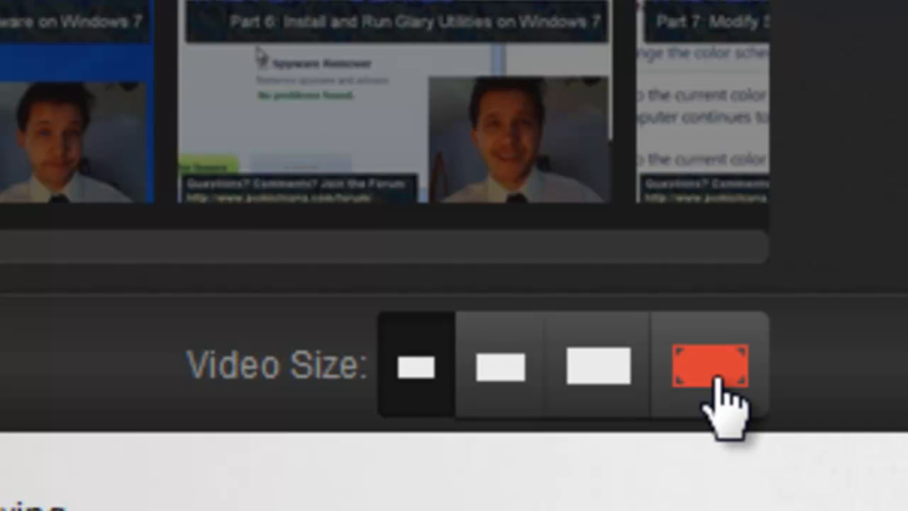
click(709, 366)
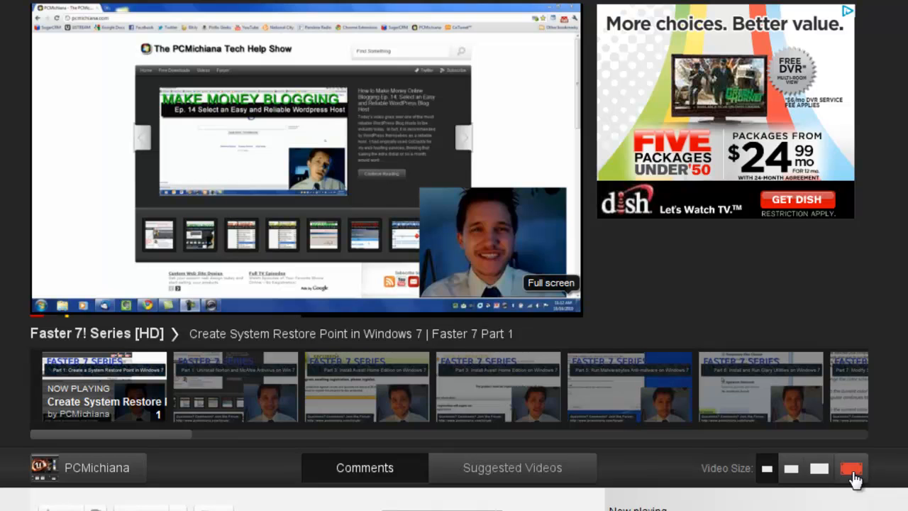
click(852, 468)
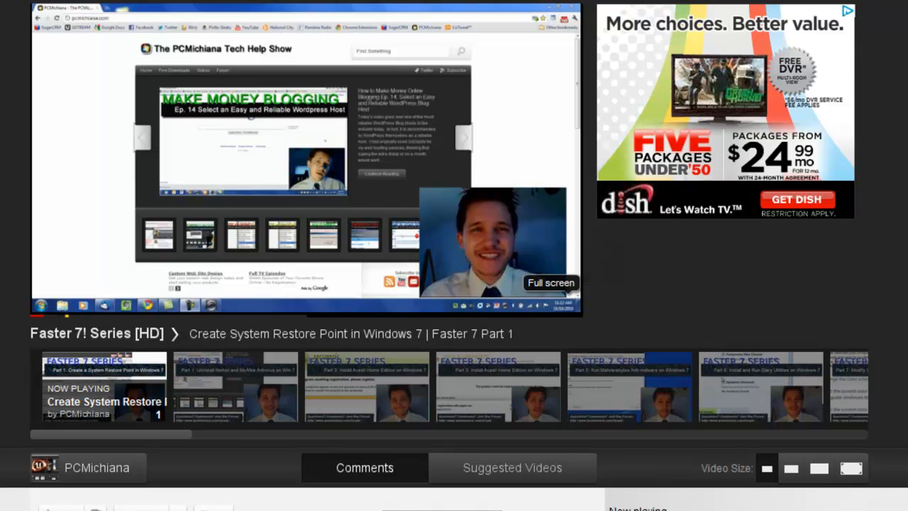
scroll(down, 3)
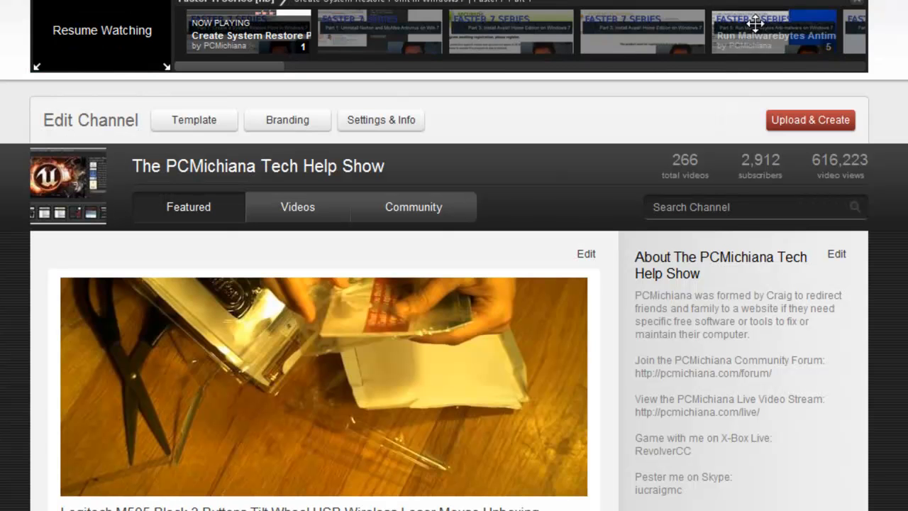
Step: Scroll through the PCMichiana Community tab's Recent Activity of comments, likes and subscriptions
scroll(down, 3)
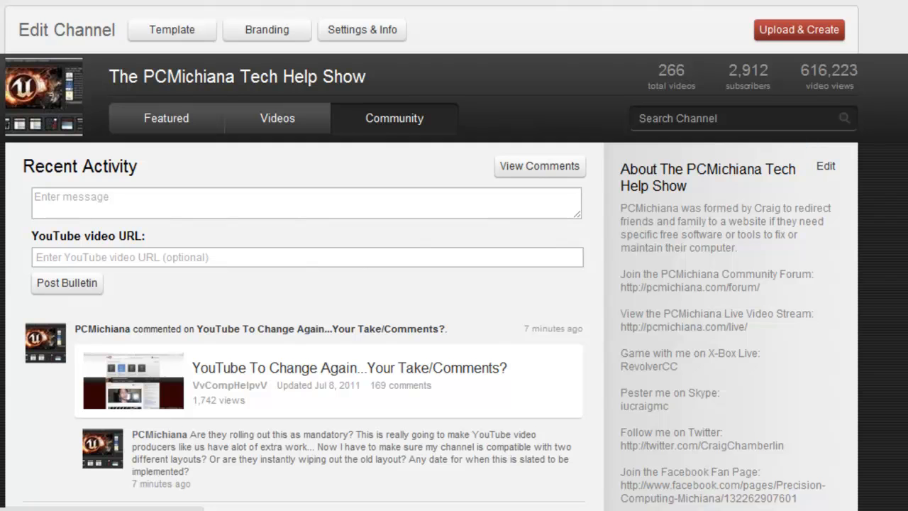
scroll(down, 3)
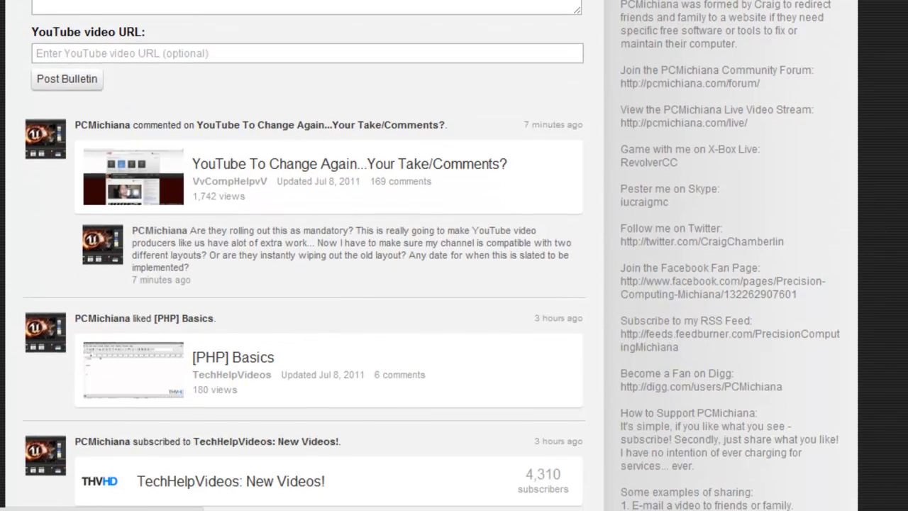